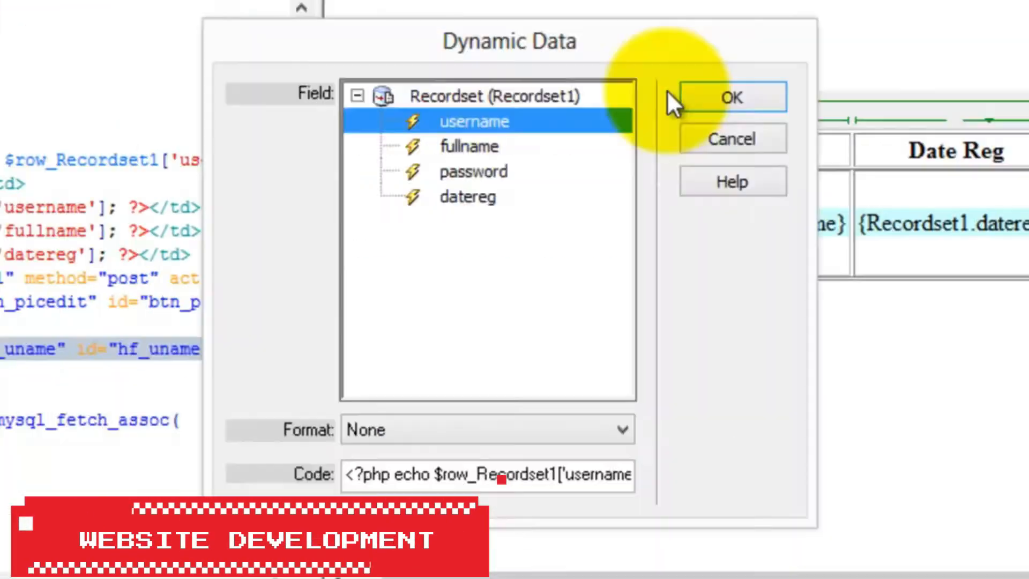
Confirm Recordset1's username field as the dynamic data to insert.
{"action": "left_click", "coordinate": [731, 97]}
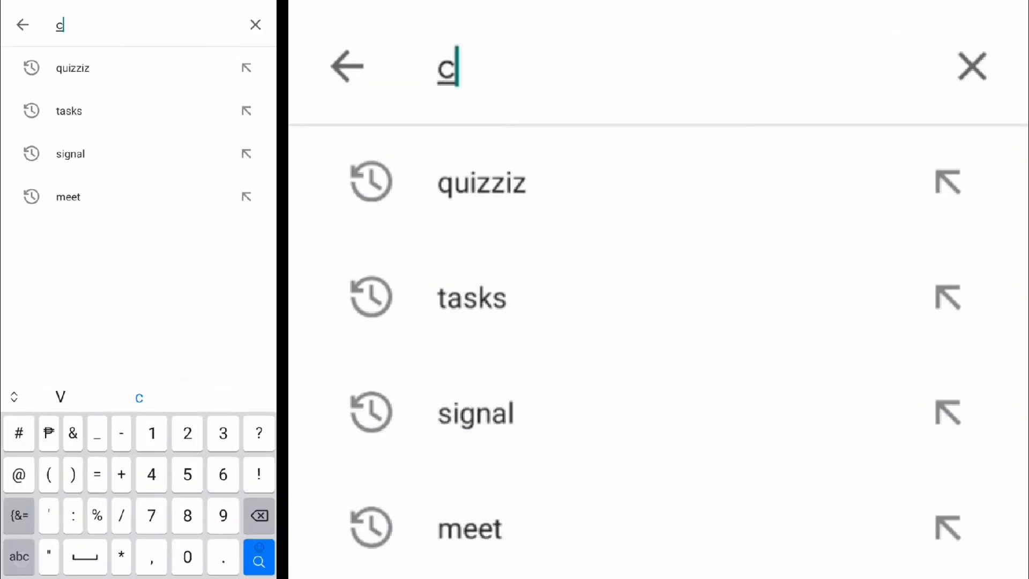
Search the Play Store for c# to find the C# Shell app.
{"action": "type", "text": "#"}
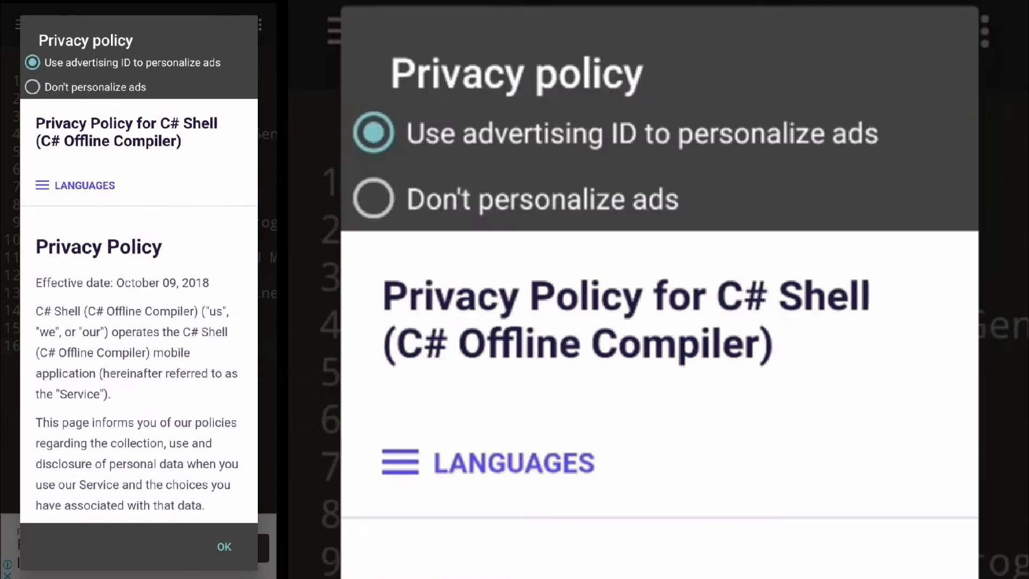
Choose Don't personalize ads and accept the privacy policy.
{"action": "left_click", "coordinate": [373, 198]}
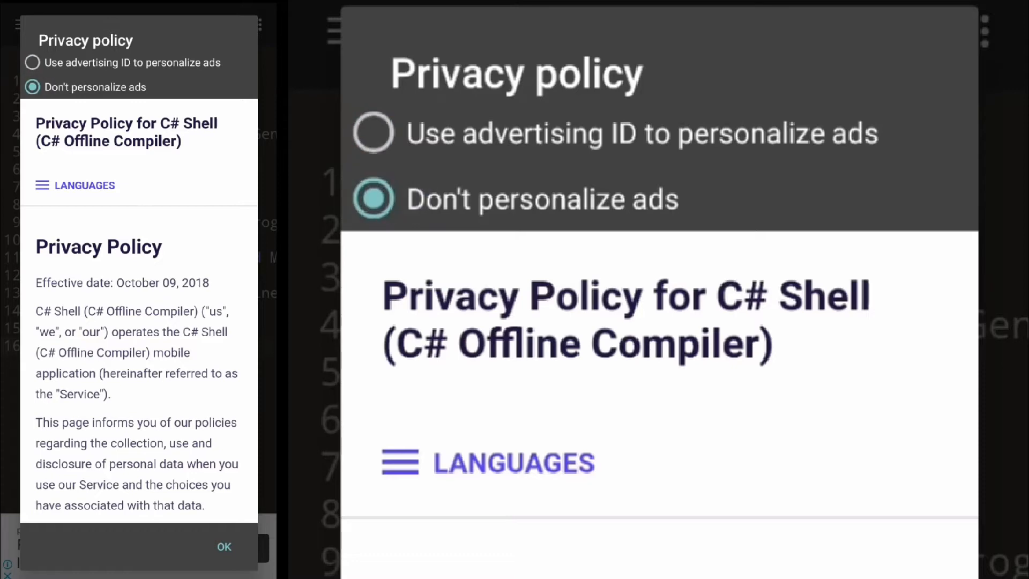
{"action": "scroll", "scroll_direction": "down", "scroll_amount": 3}
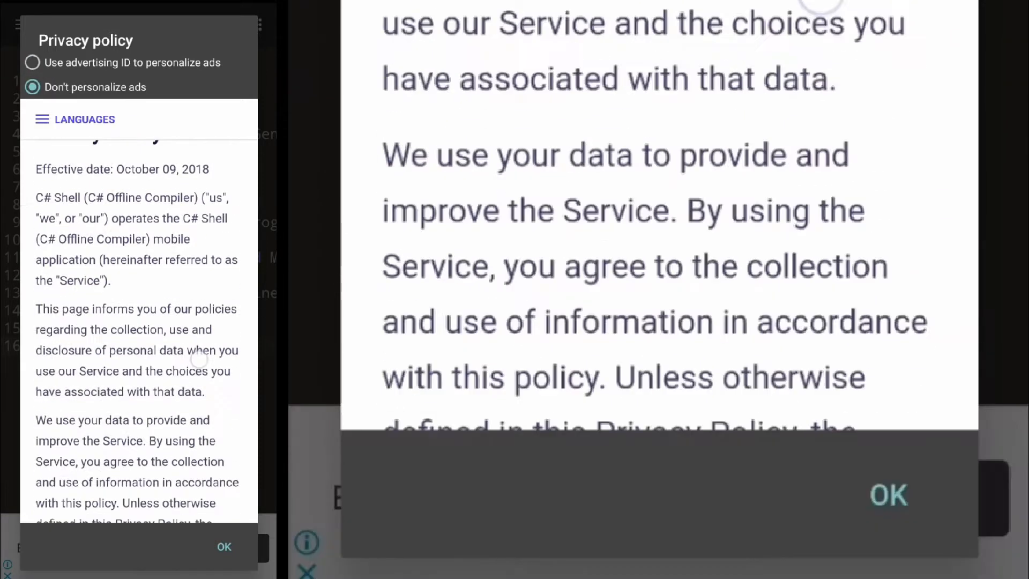
{"action": "scroll", "scroll_direction": "down", "scroll_amount": 3}
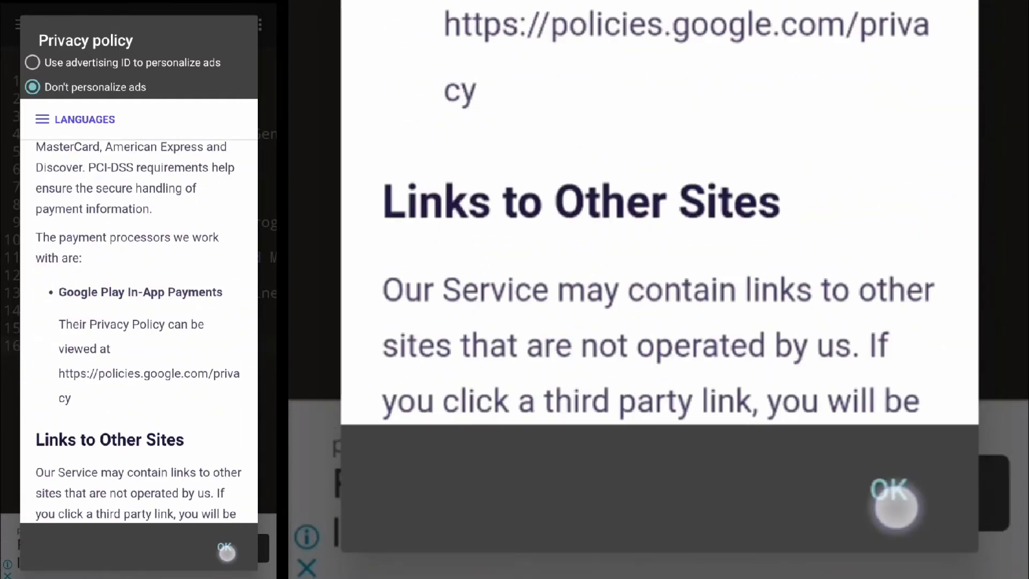
{"action": "left_click", "coordinate": [891, 488]}
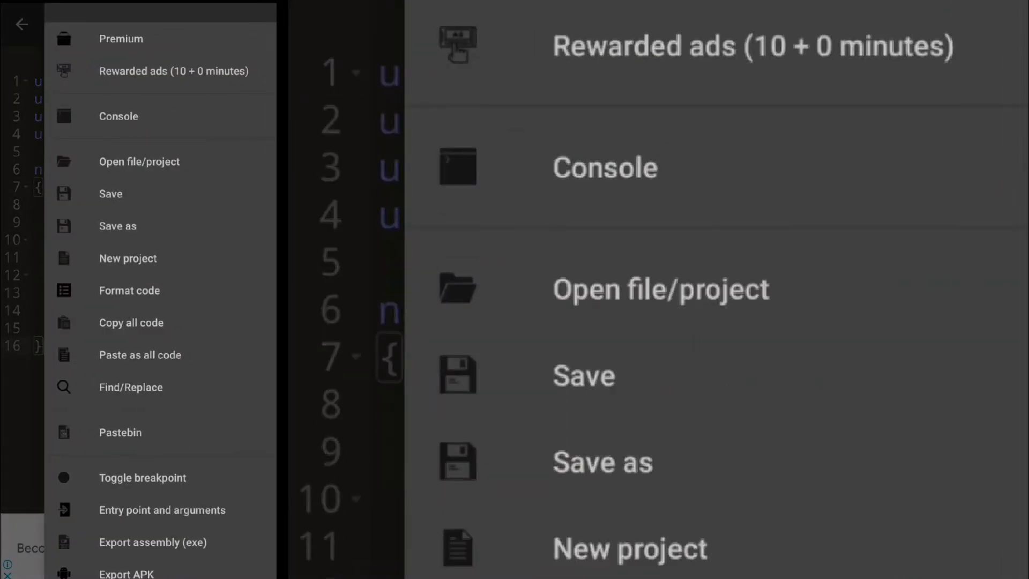
Create General C# project ProjTest with namespace Sample inside new folder myFolder.
{"action": "left_click", "coordinate": [138, 161]}
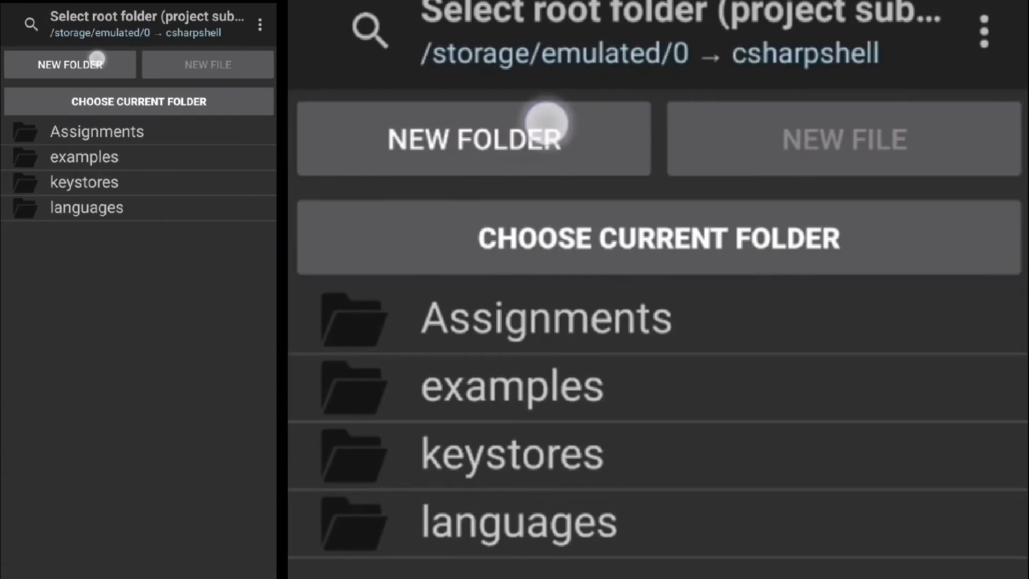
{"action": "type", "text": "my"}
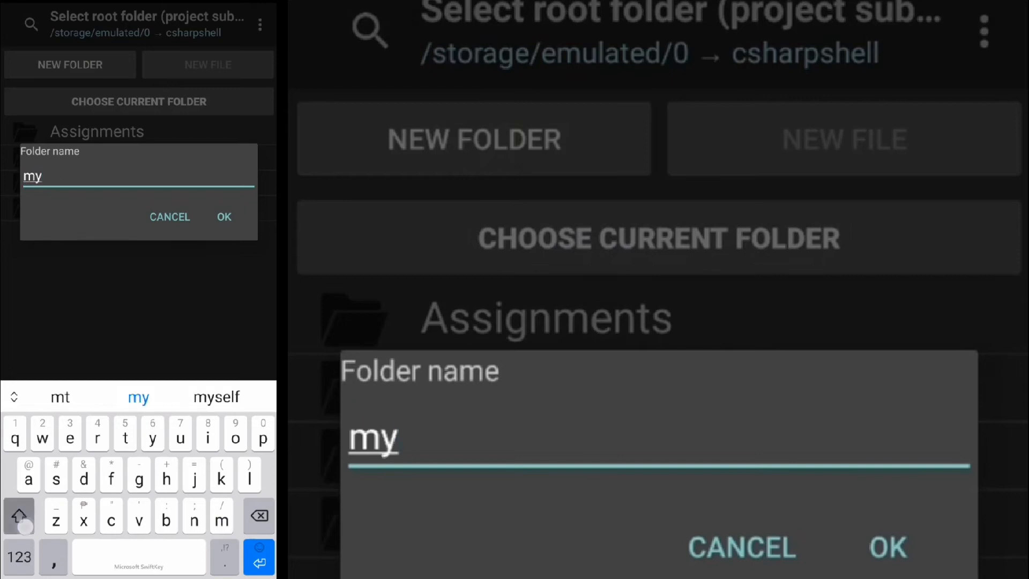
{"action": "type", "text": "Folder"}
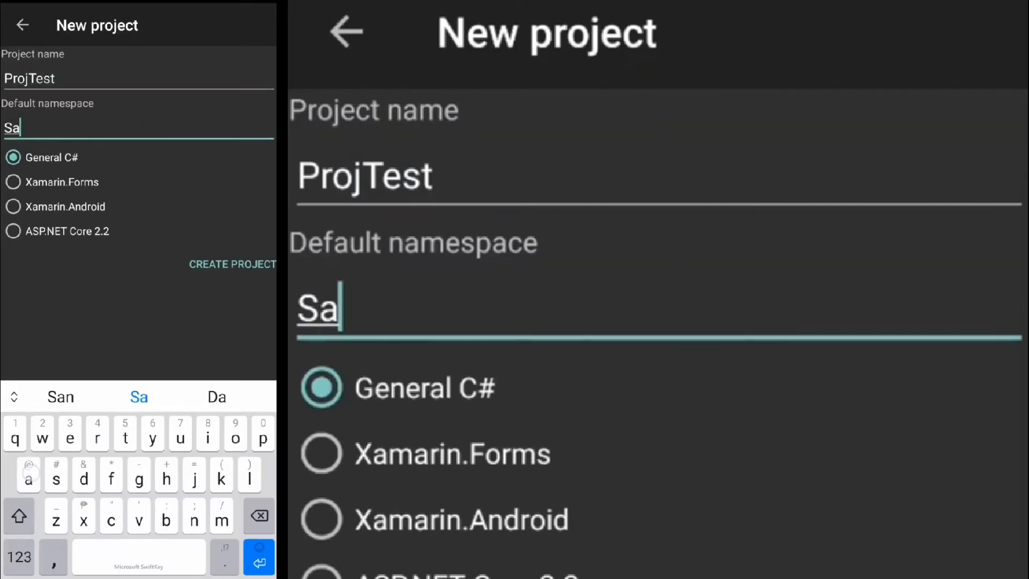
{"action": "type", "text": "mple"}
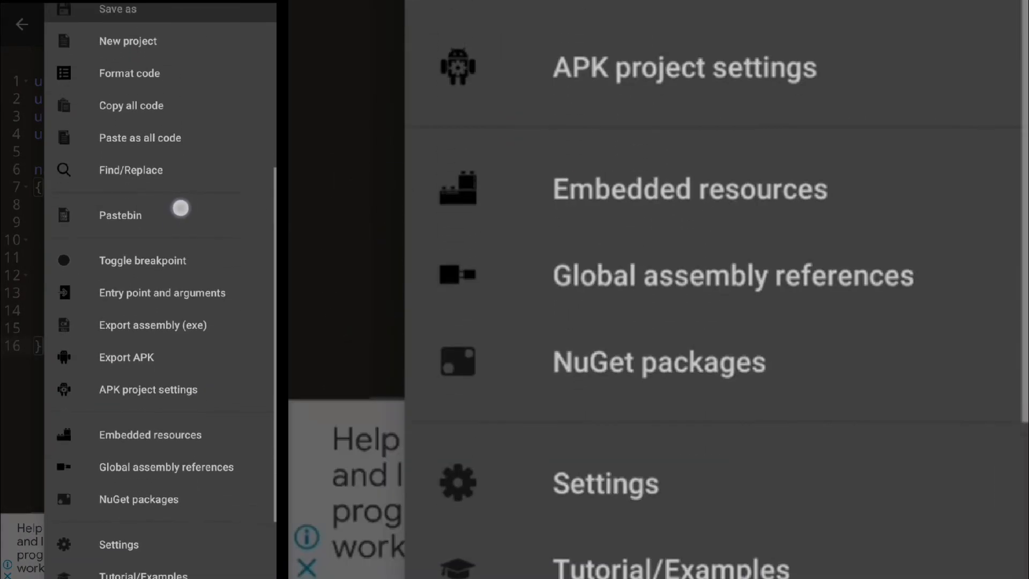
Lower the editor font size to 10pt in Settings and return to the code.
{"action": "scroll", "scroll_direction": "down", "scroll_amount": 3}
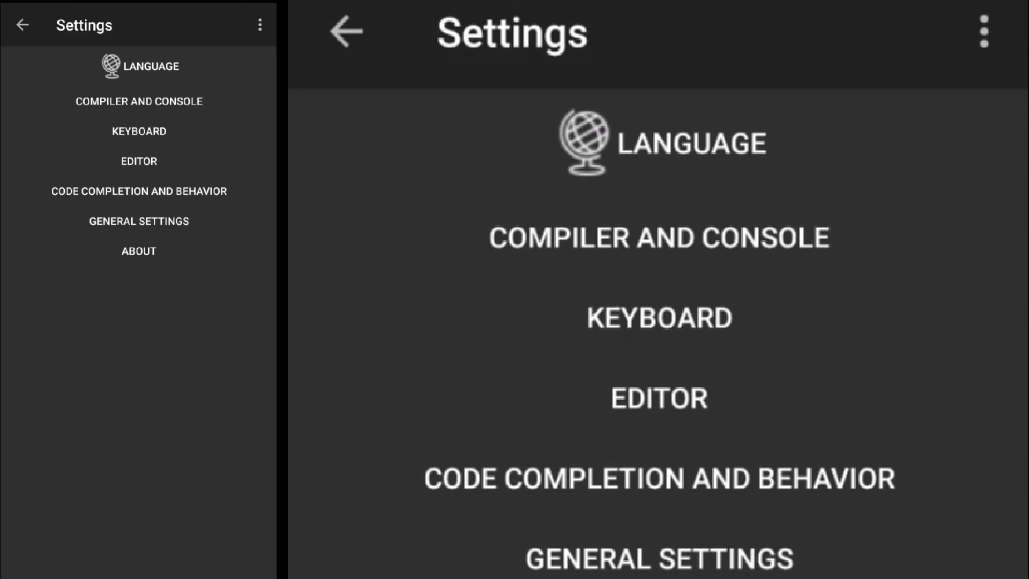
{"action": "left_click", "coordinate": [138, 161]}
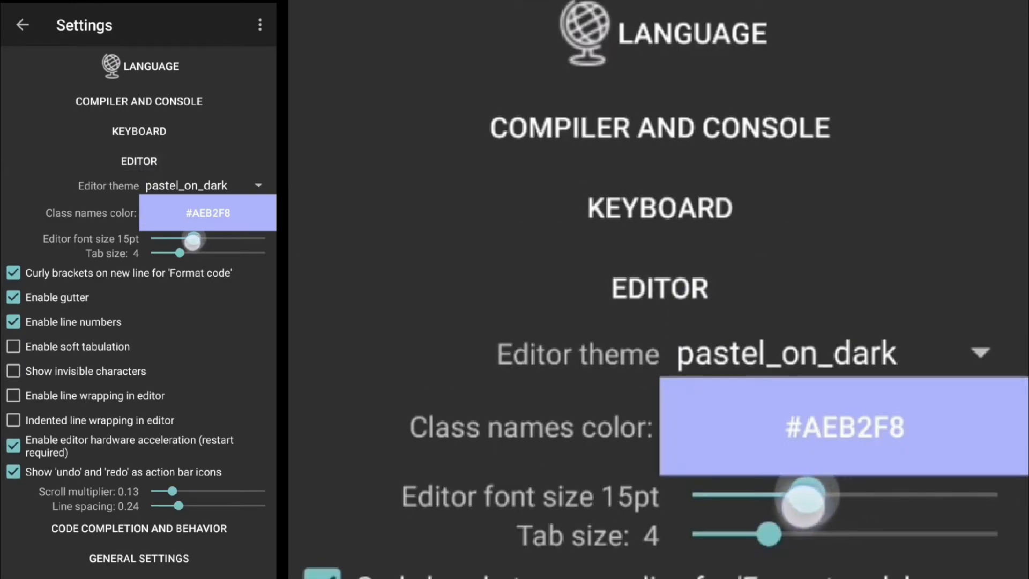
{"action": "left_click_drag", "start_coordinate": [797, 496], "coordinate": [758, 496]}
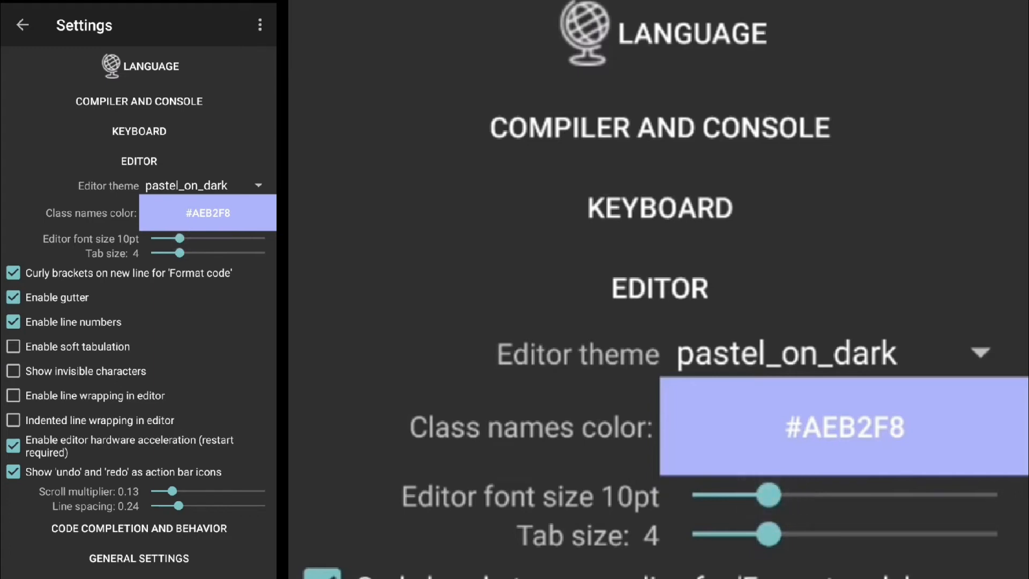
{"action": "left_click", "coordinate": [21, 25]}
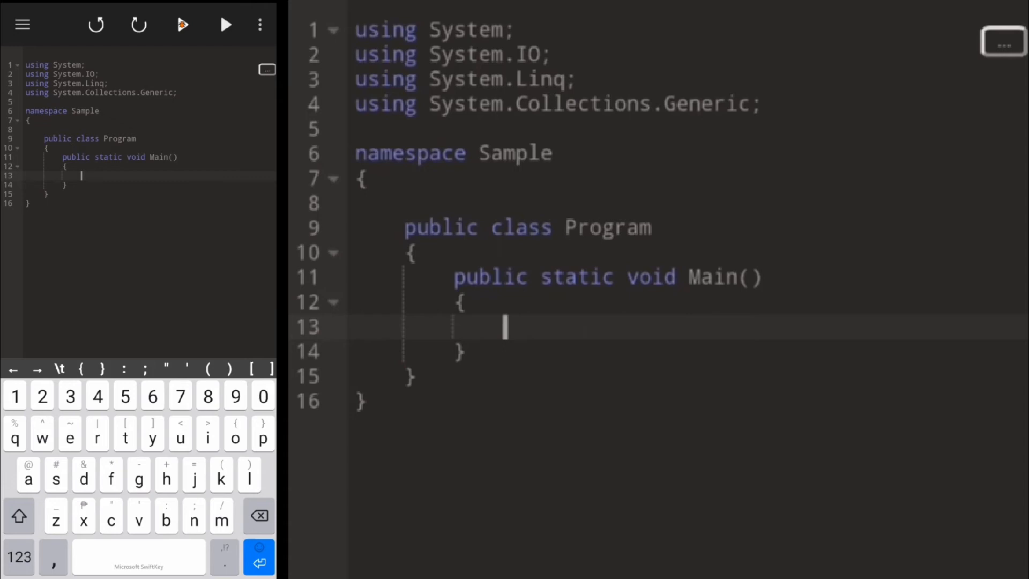
Declare string name and write Hello World! and Enter your name: to the console.
{"action": "type", "text": "string"}
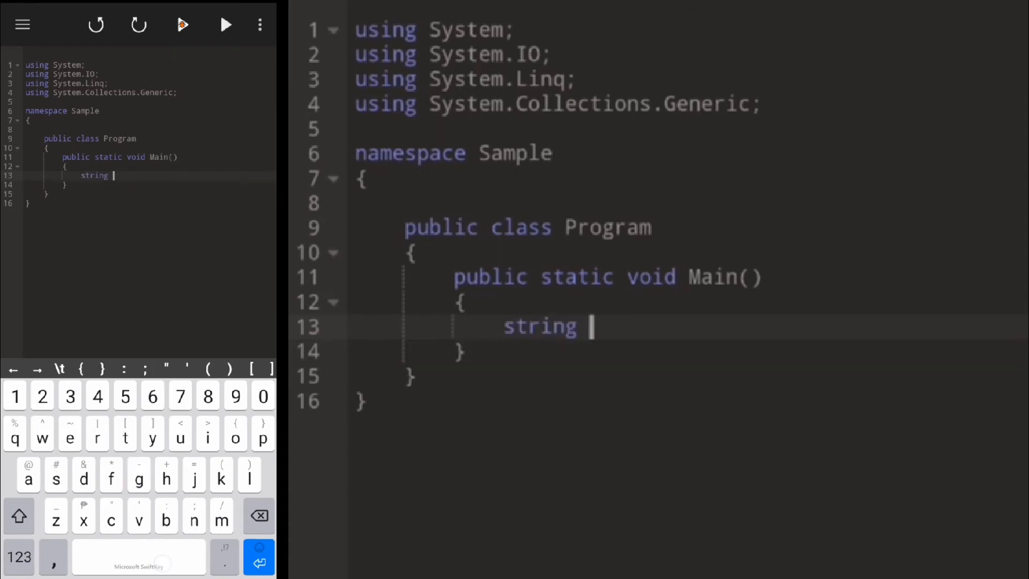
{"action": "type", "text": "name;"}
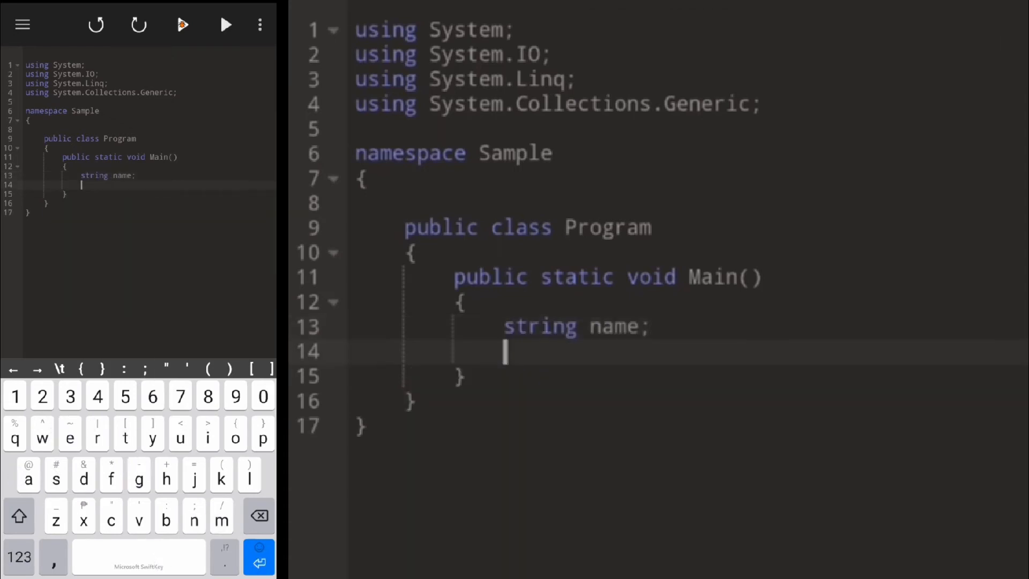
{"action": "type", "text": "console.Write(\"Hello"}
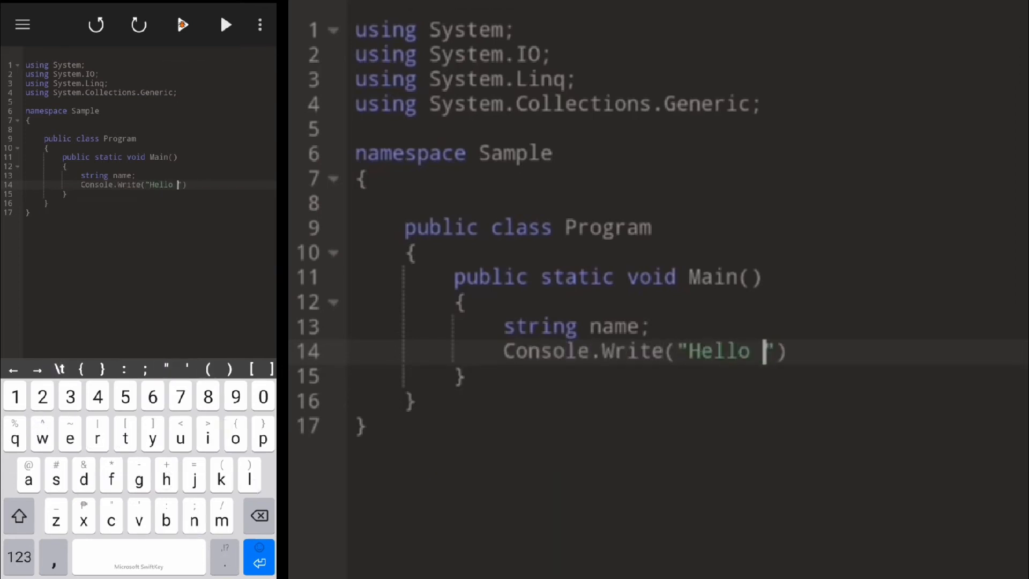
{"action": "type", "text": "World!"}
{"action": "type", "text": "Console.wri"}
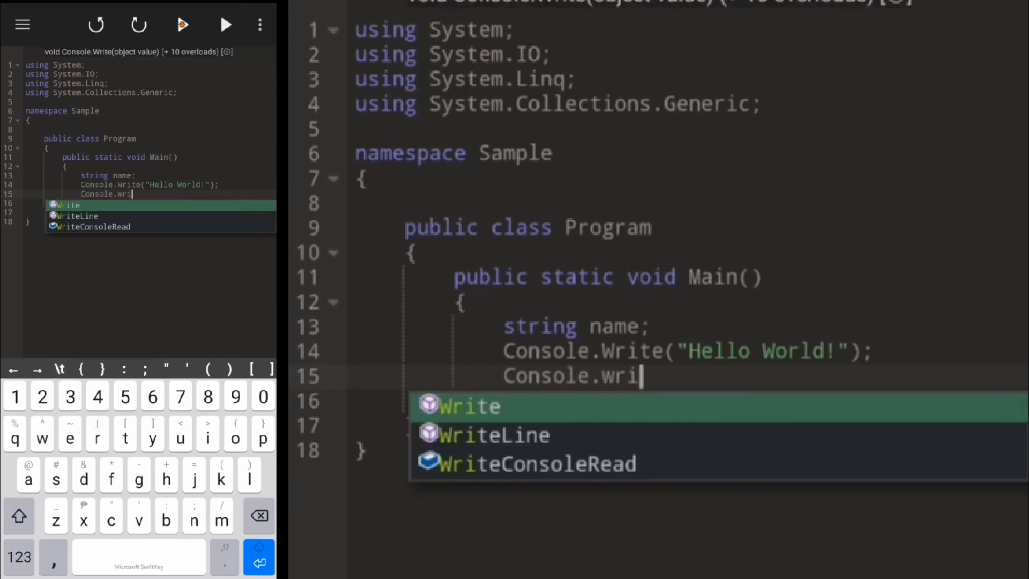
{"action": "left_click", "coordinate": [469, 406]}
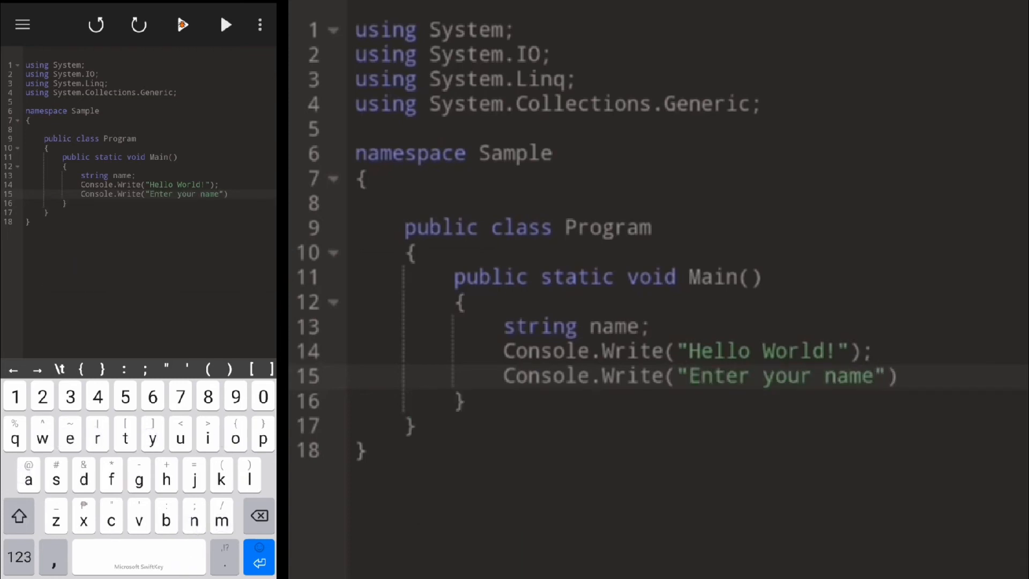
{"action": "type", "text": ":"}
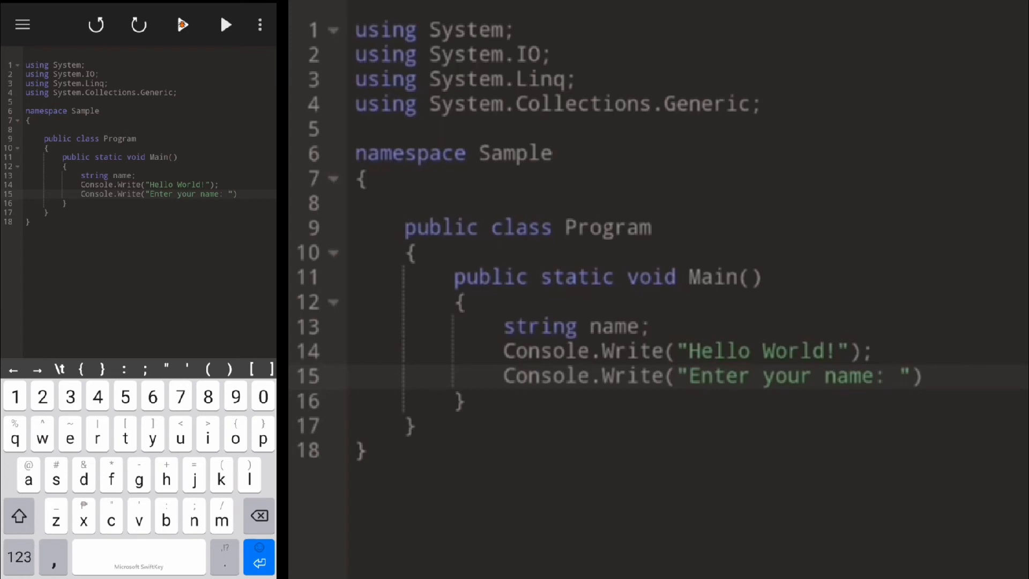
{"action": "type", "text": "name ="}
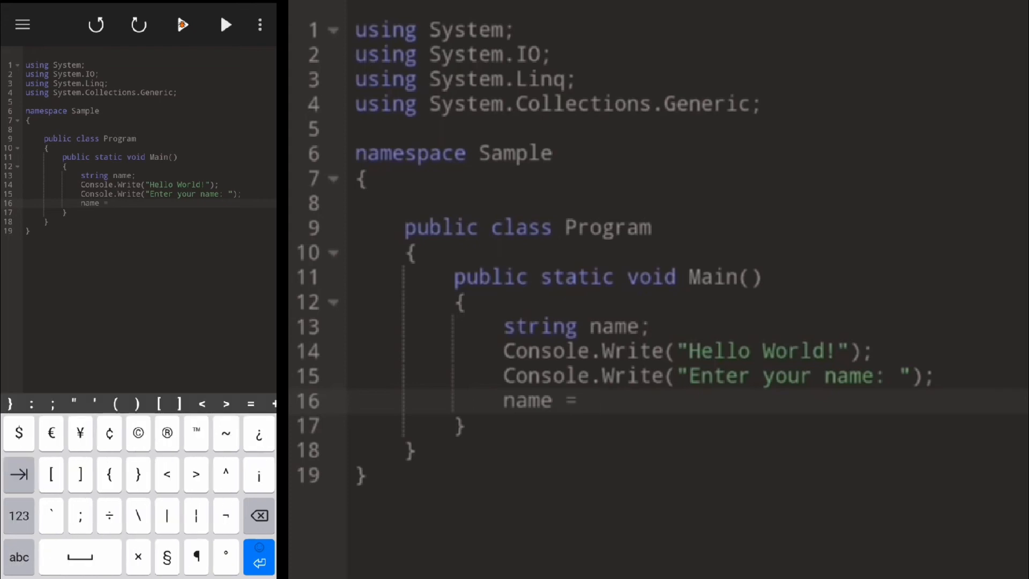
Read name with Console.ReadLine() and print "Welcome {0}" with name.
{"action": "type", "text": "Conso"}
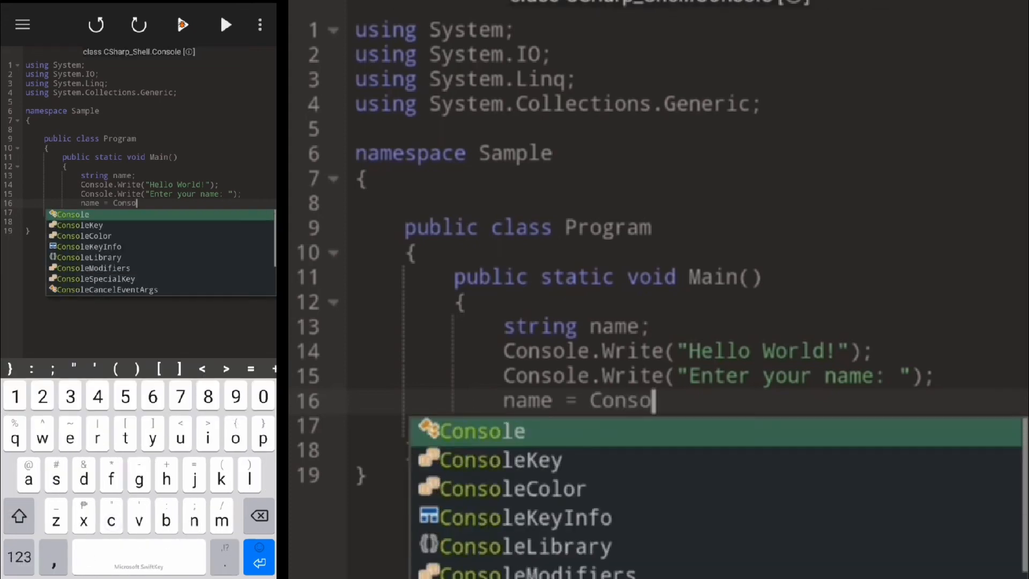
{"action": "type", "text": ".r"}
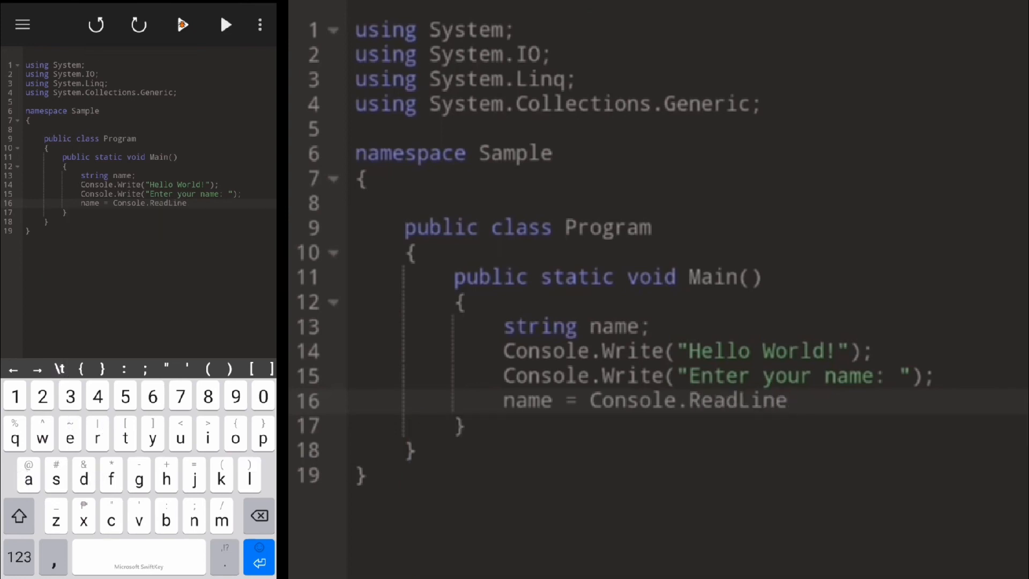
{"action": "type", "text": "();"}
{"action": "type", "text": "Console.WriteLine(\"Welcome {"}
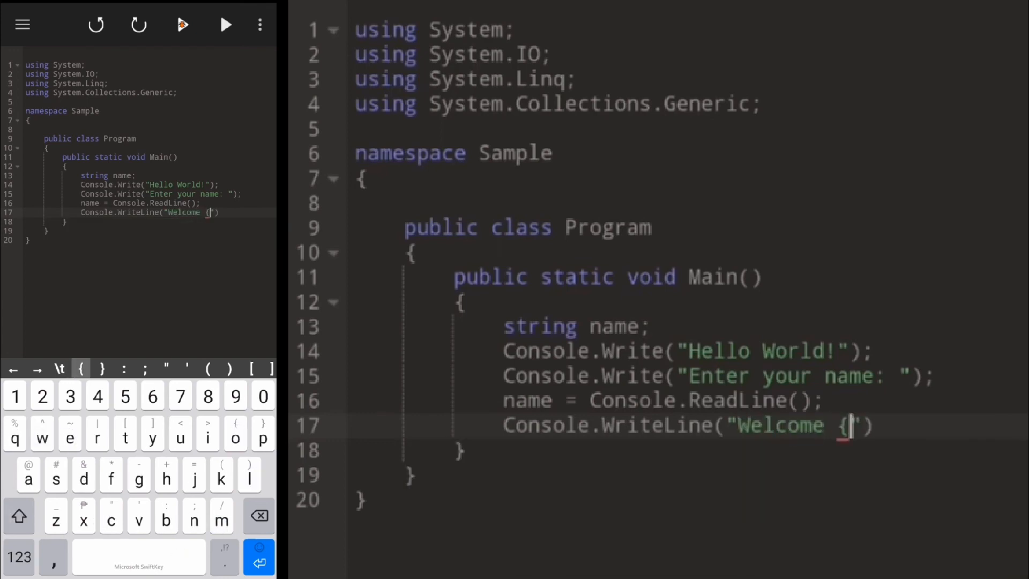
{"action": "type", "text": "0}"}
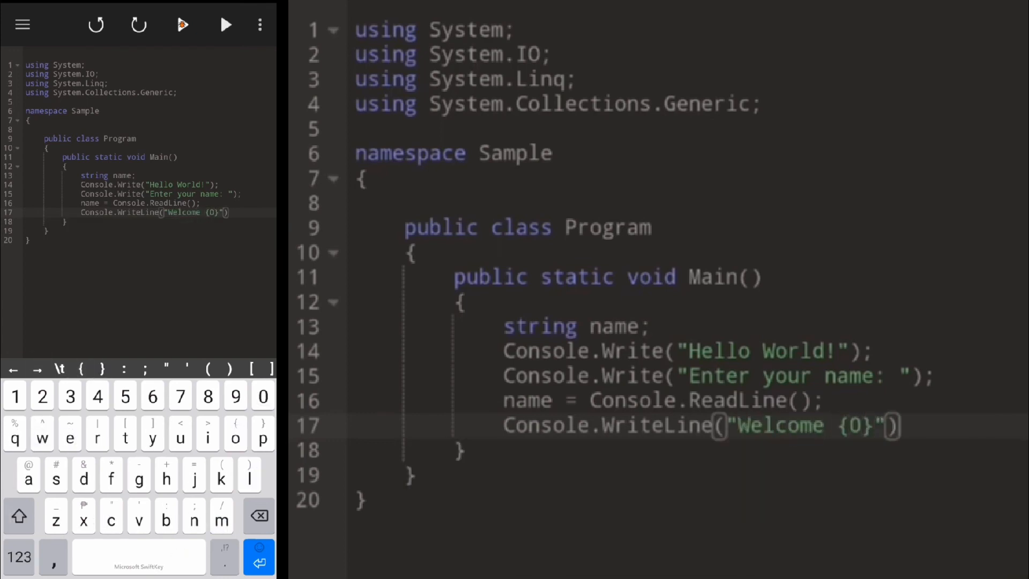
{"action": "type", "text": ",name"}
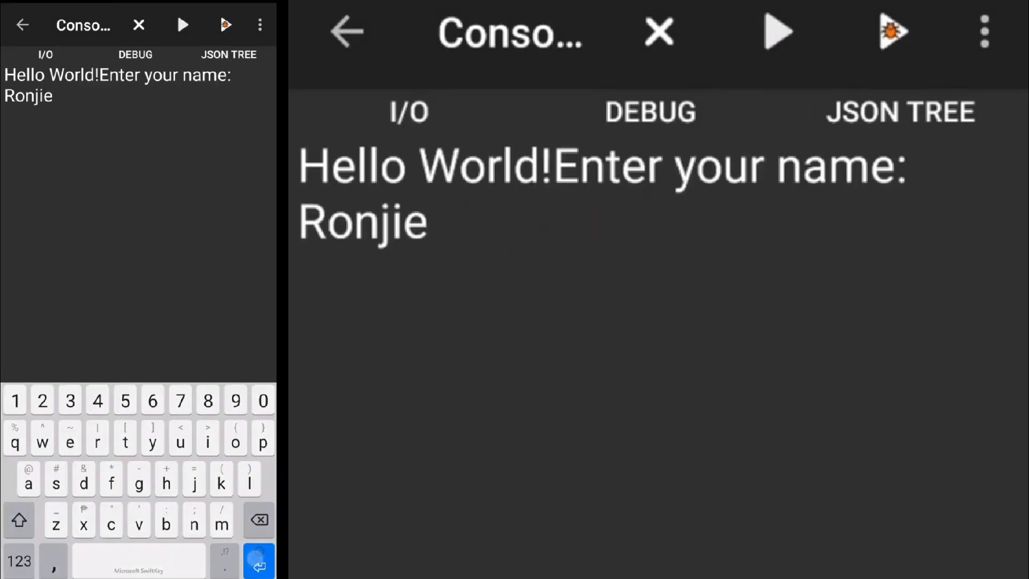
Leave the console after the run and return to the code editor.
{"action": "left_click", "coordinate": [23, 26]}
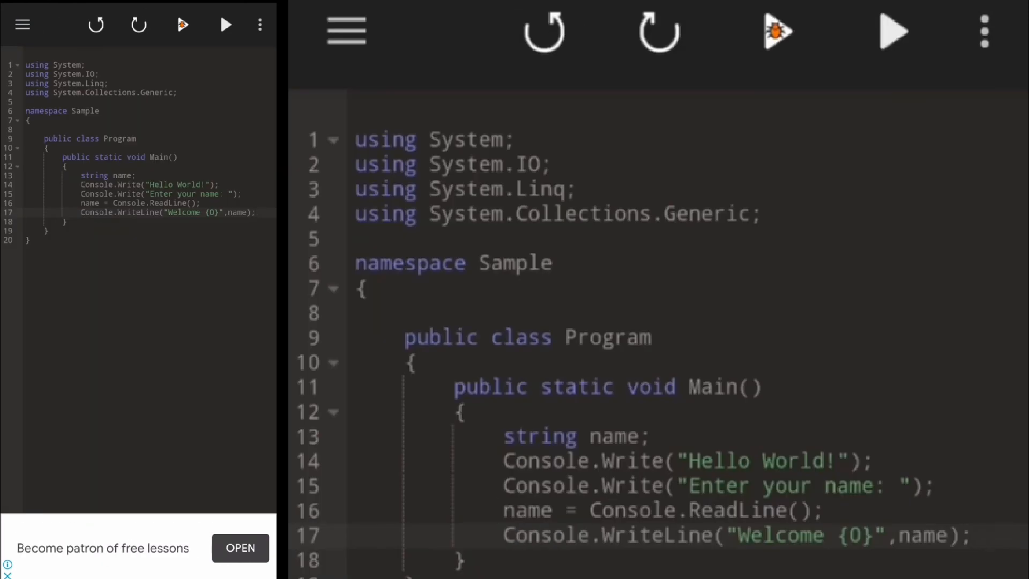